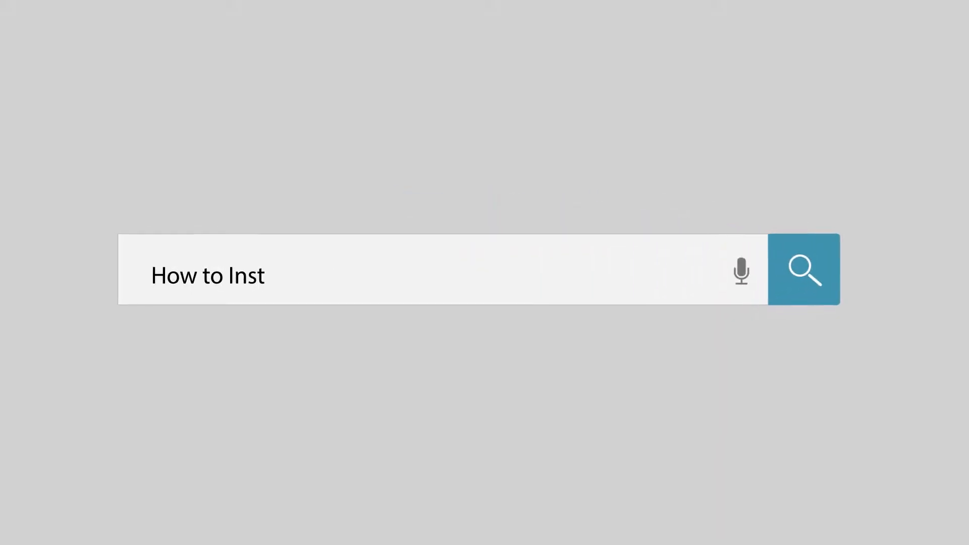
Step: Review the appuals Realtek microphone driver article in Chrome, then bring up the Start menu
type("all Realtek Microphone Drivers")
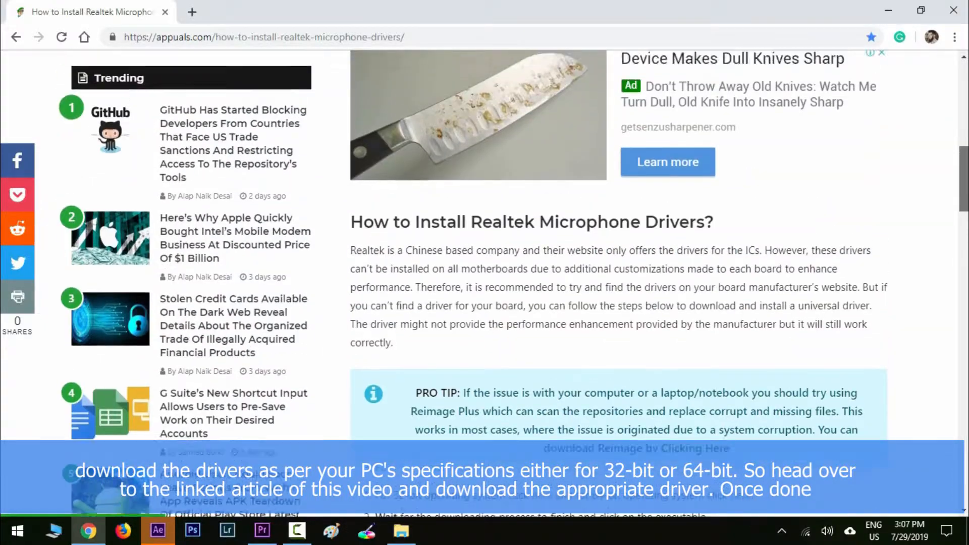
scroll("up", 3)
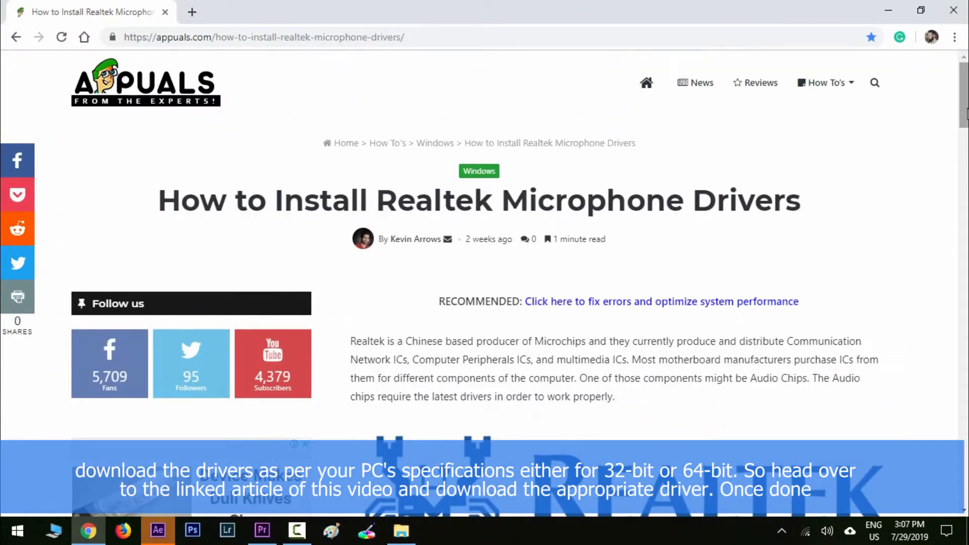
scroll("down", 3)
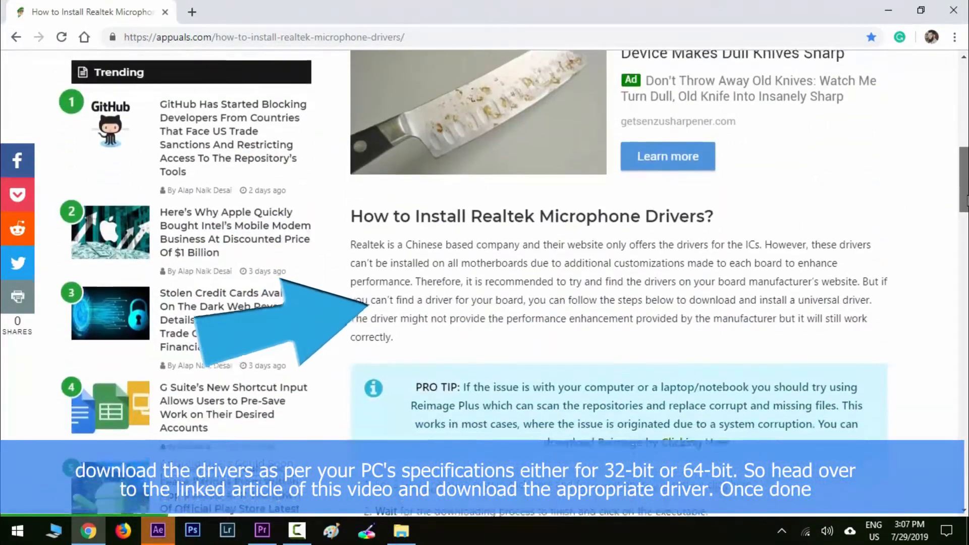
left_click(9, 530)
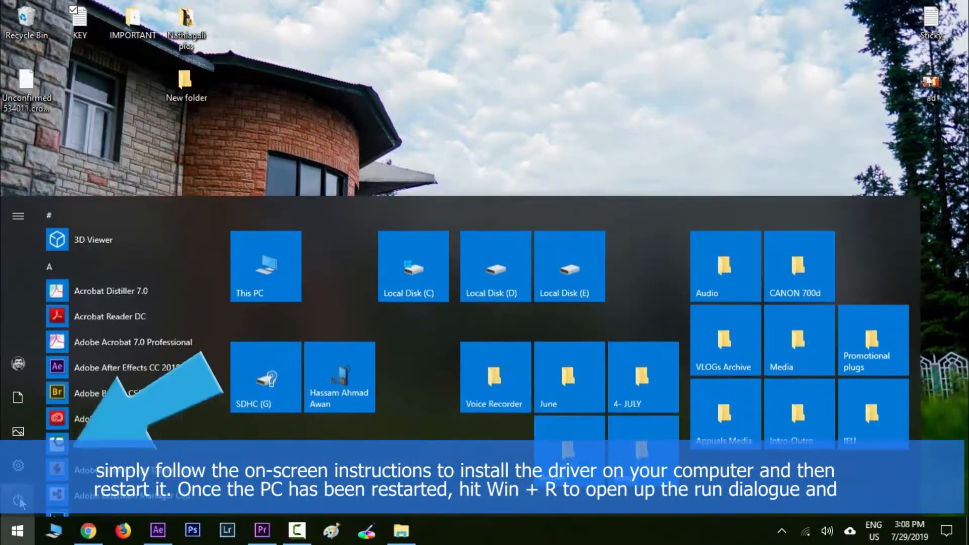
Step: Have devmgmt.msc entered in the Run dialog, ready to launch Device Manager
left_click(18, 466)
type("devmgmt.msc")
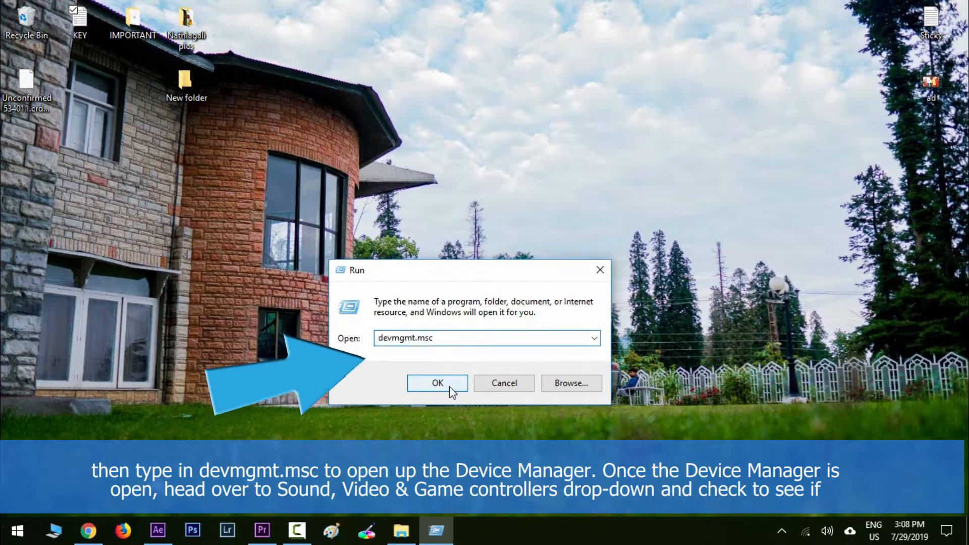
Step: Launch Device Manager and expand Sound, video and game controllers to show the IDT High Definition Audio CODEC
left_click(437, 382)
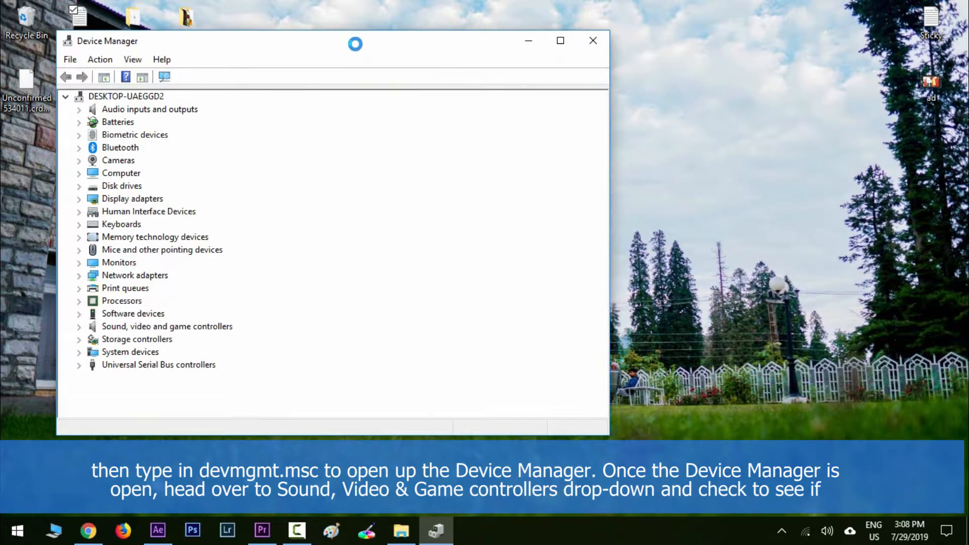
left_click(80, 326)
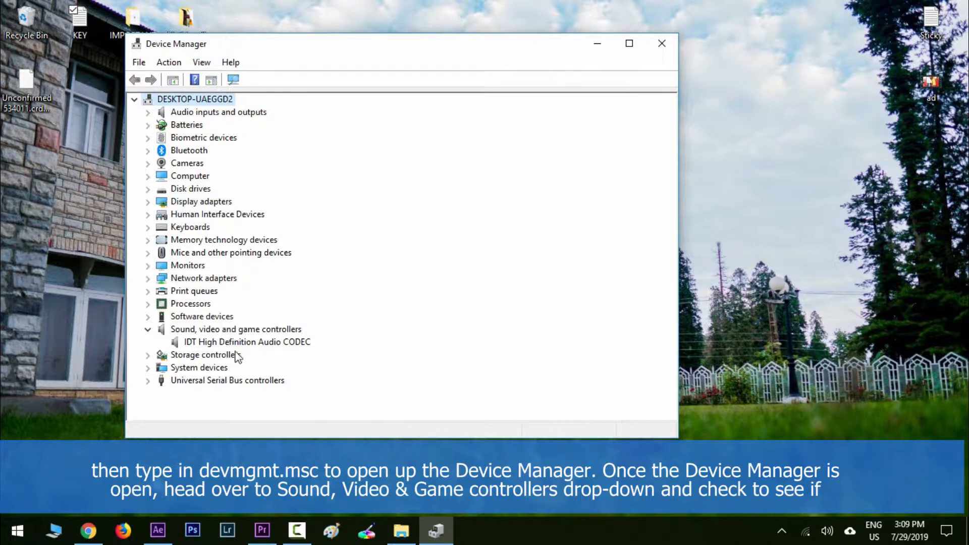
mouse_move(230, 345)
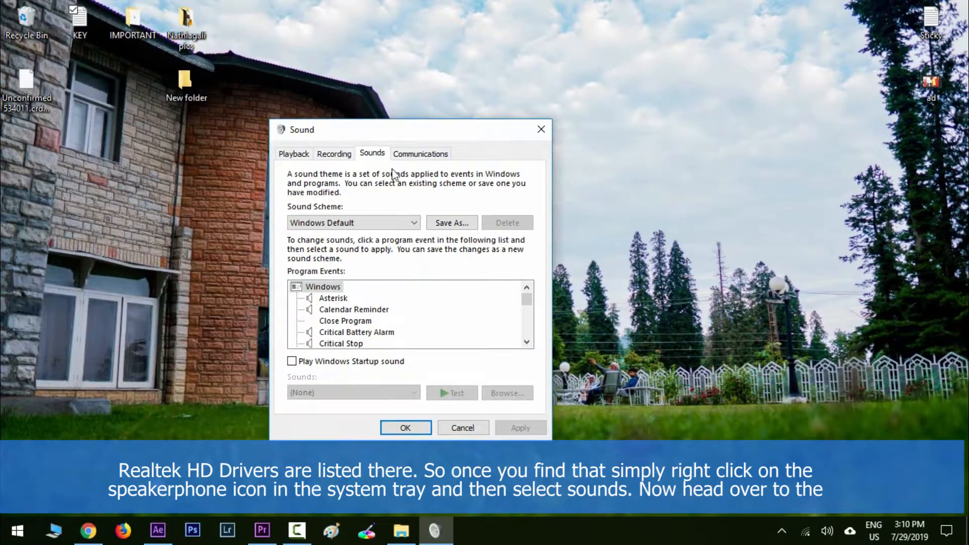
Step: Show the Recording devices in the Sound dialog and bring up the options for the unavailable Stereo Mix
left_click(334, 153)
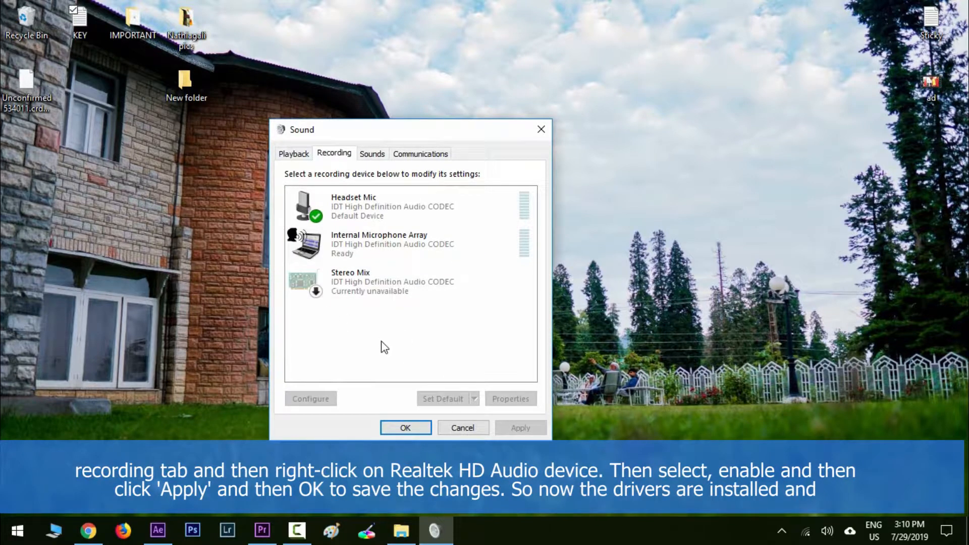
right_click(372, 281)
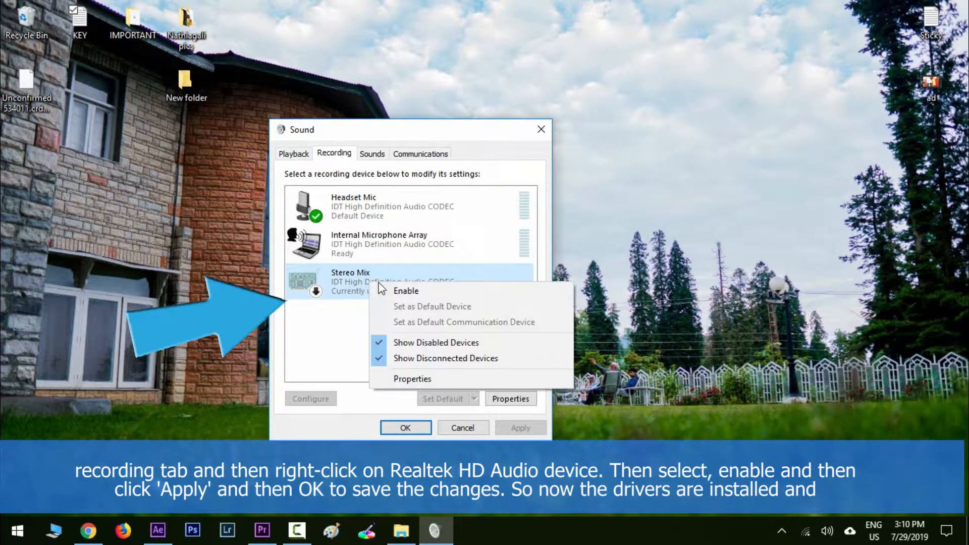